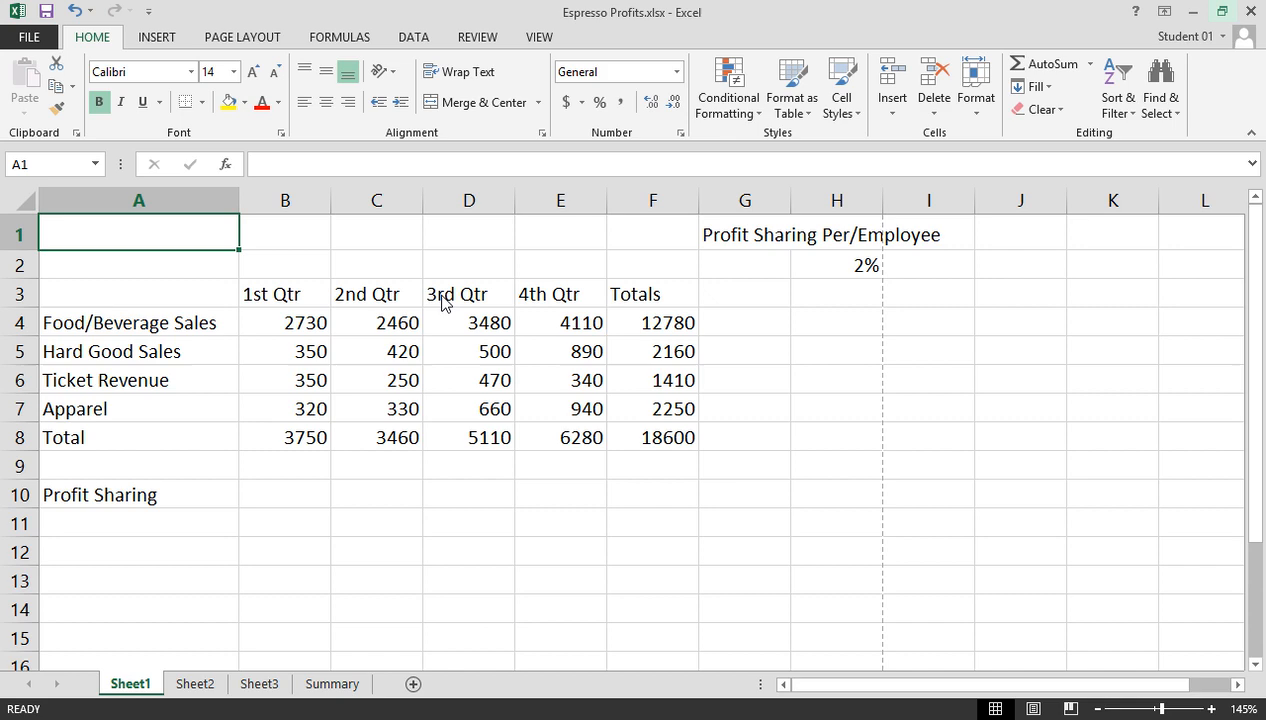
mouse_move(448, 304)
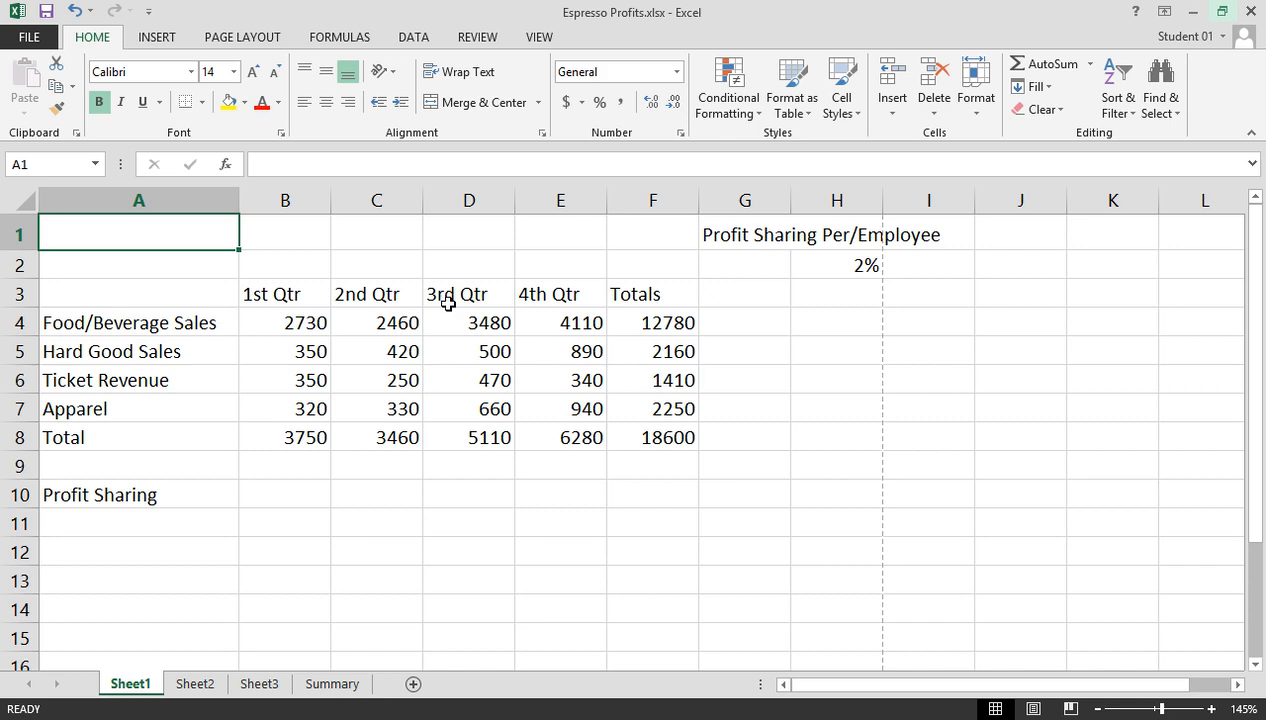
Step: Bring up Excel Options from the File backstage, landing on the General category
left_click(28, 36)
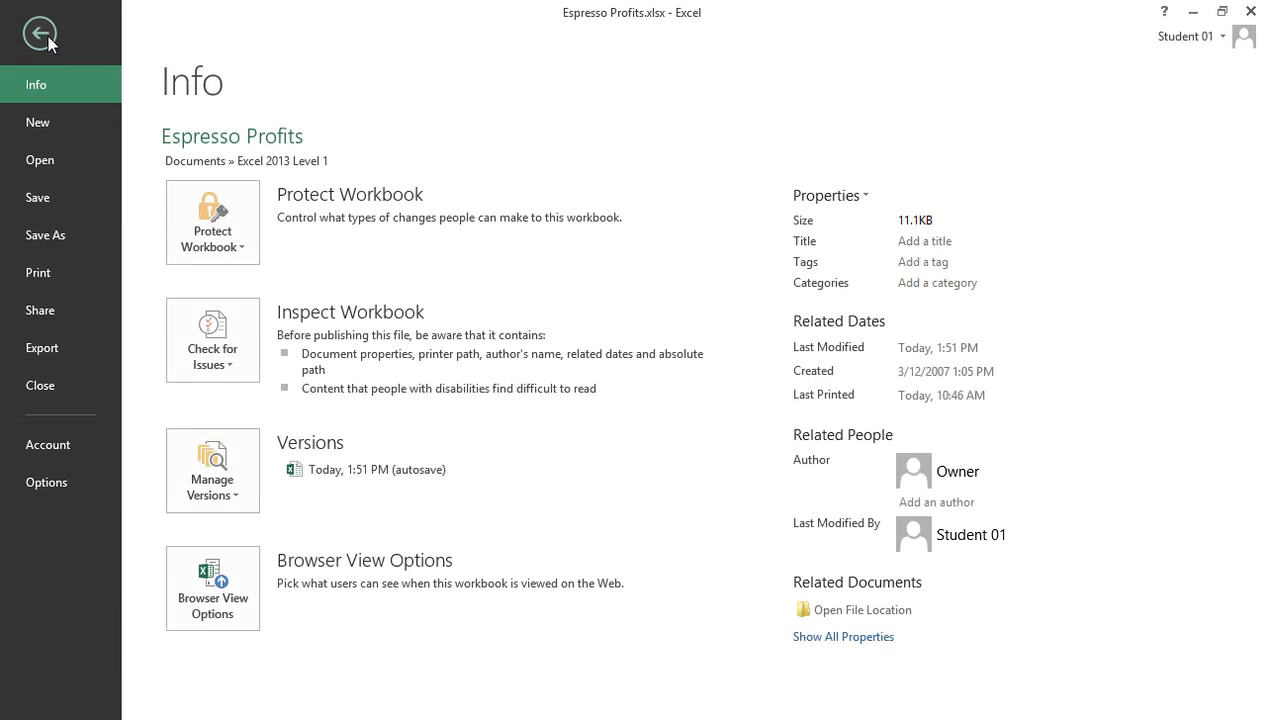
left_click(40, 30)
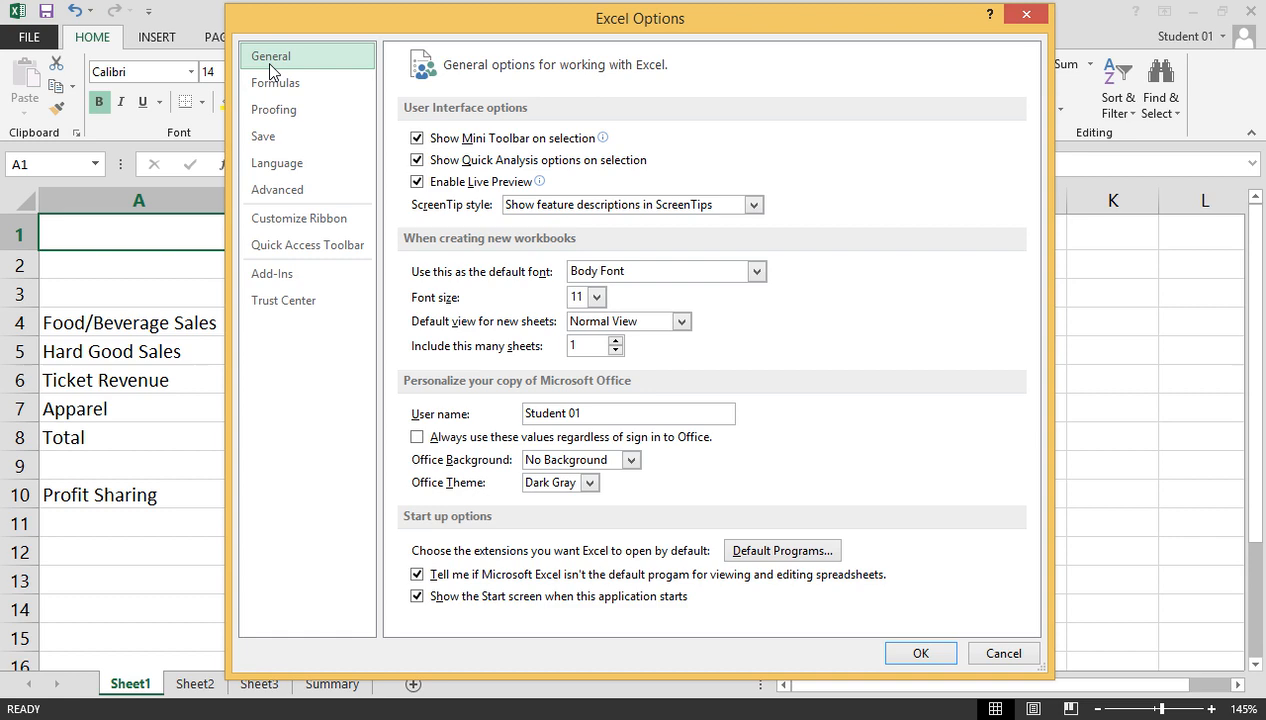
Step: Page through the Formulas, Proofing, Save and Language categories of Excel Options
left_click(276, 82)
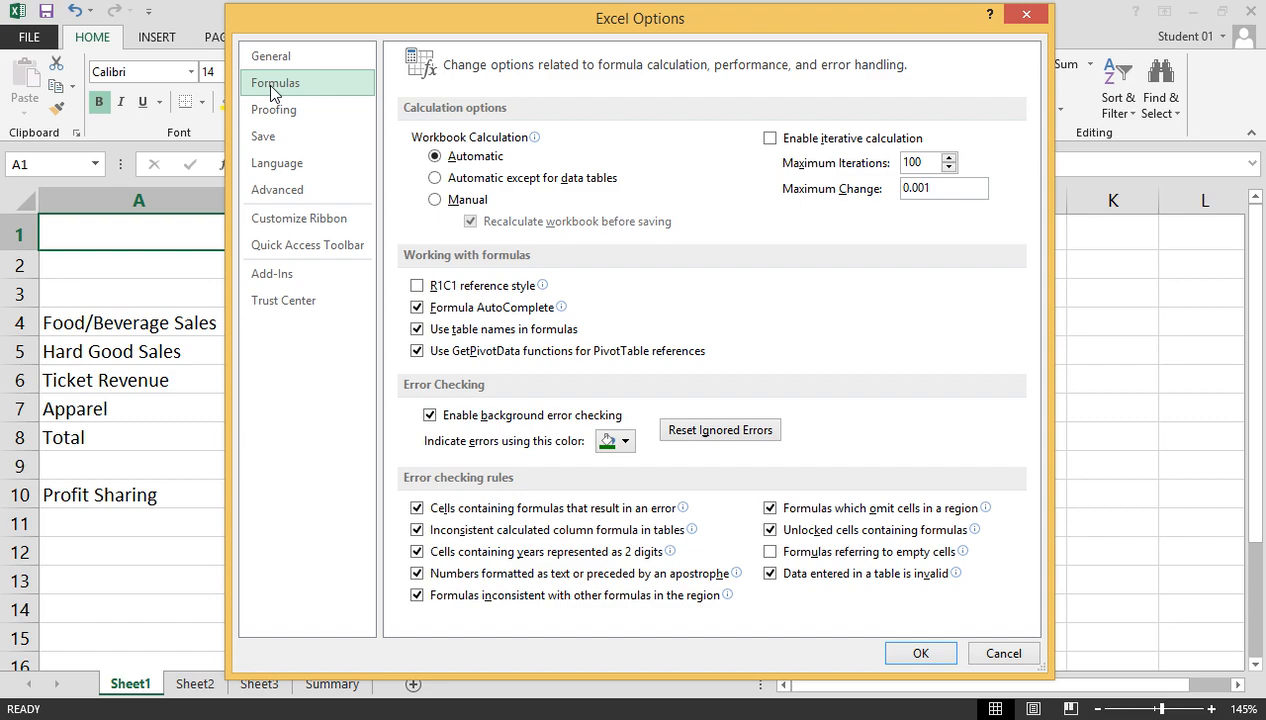
mouse_move(274, 108)
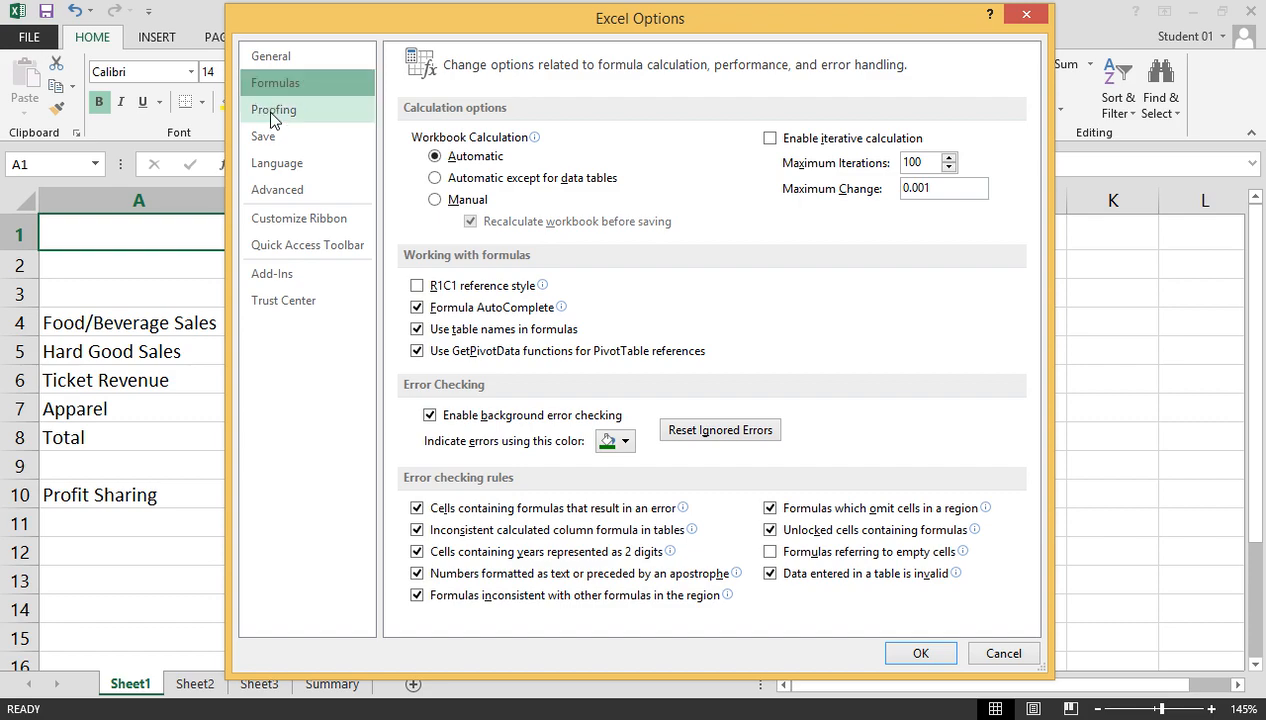
left_click(274, 108)
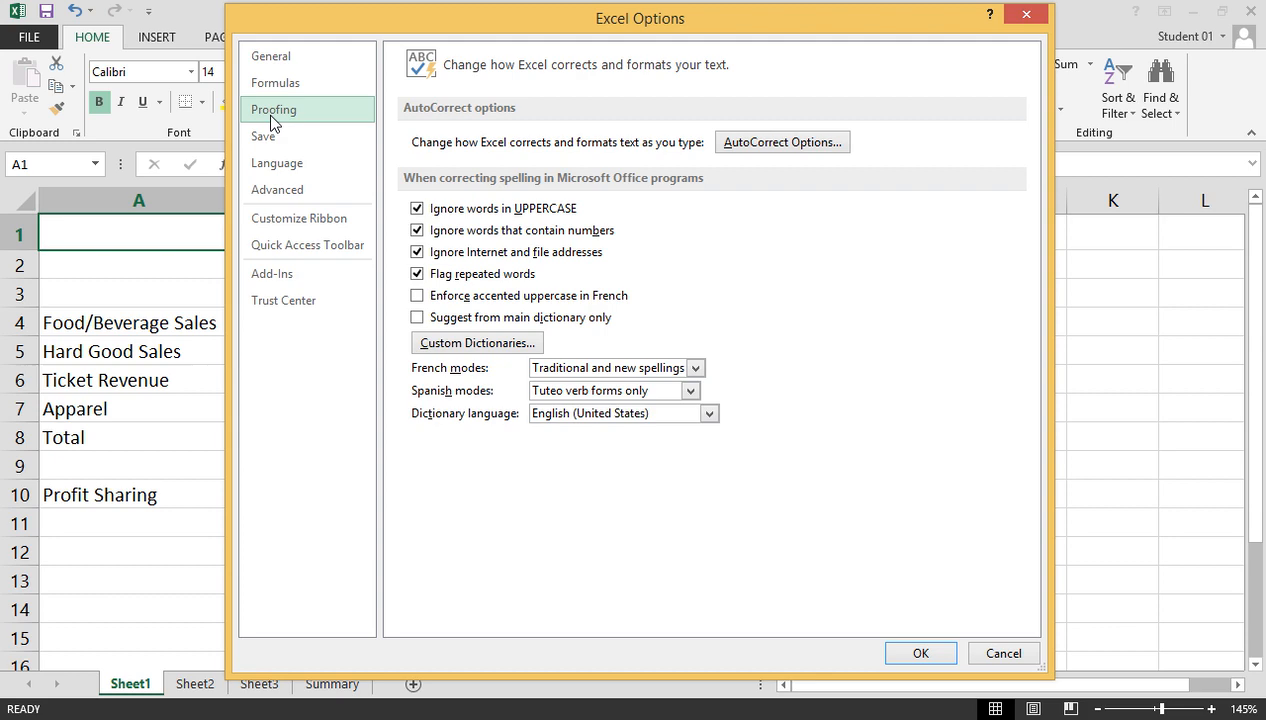
left_click(264, 136)
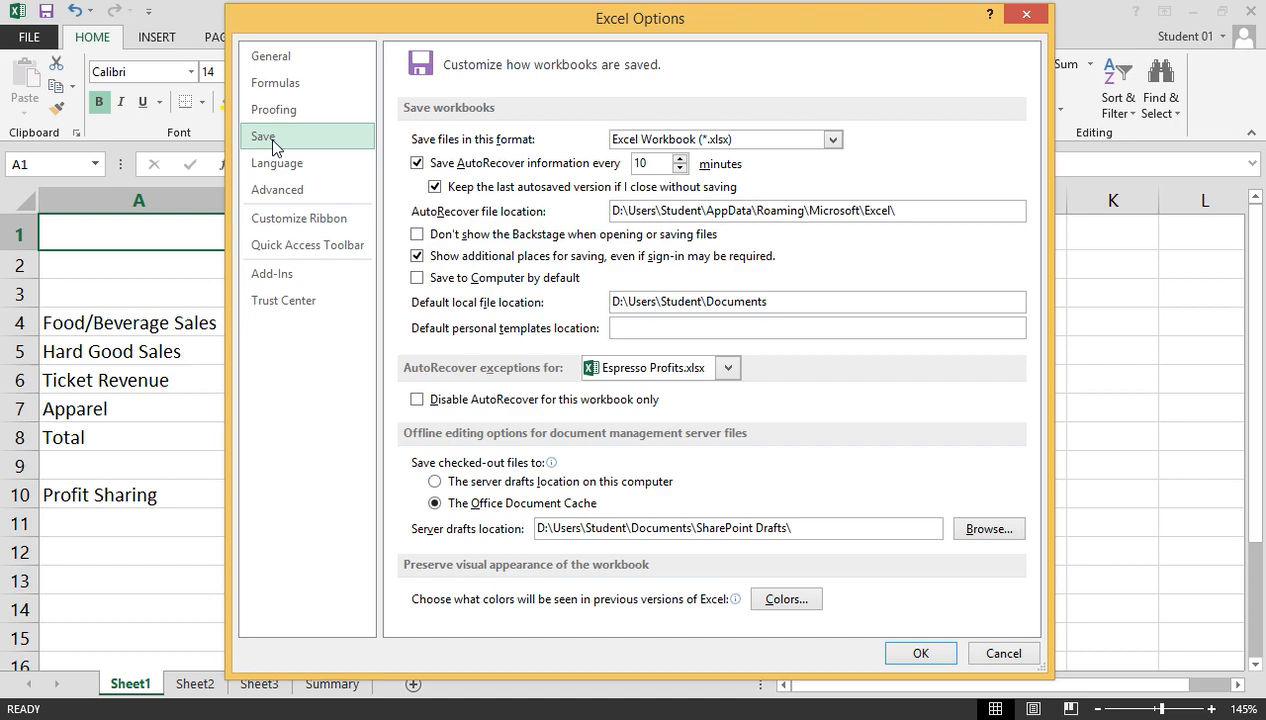
left_click(276, 162)
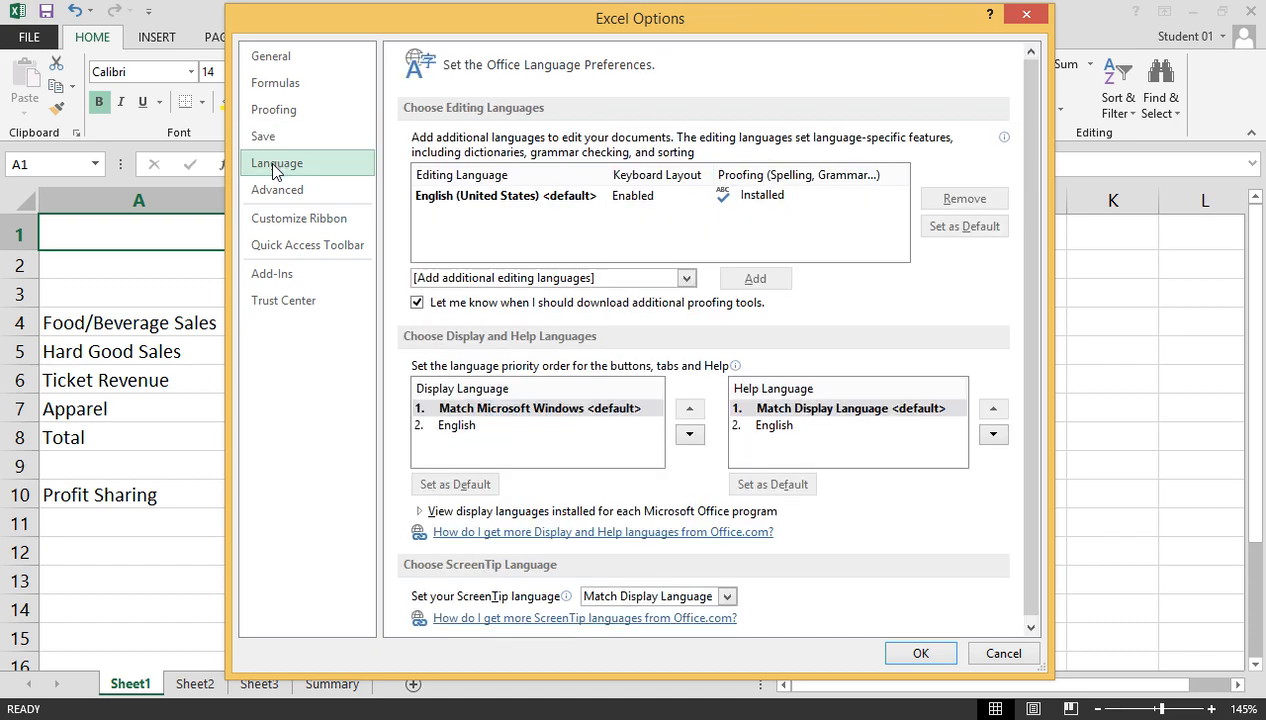
Step: Page through the Advanced, Customize Ribbon and Quick Access Toolbar categories
left_click(276, 188)
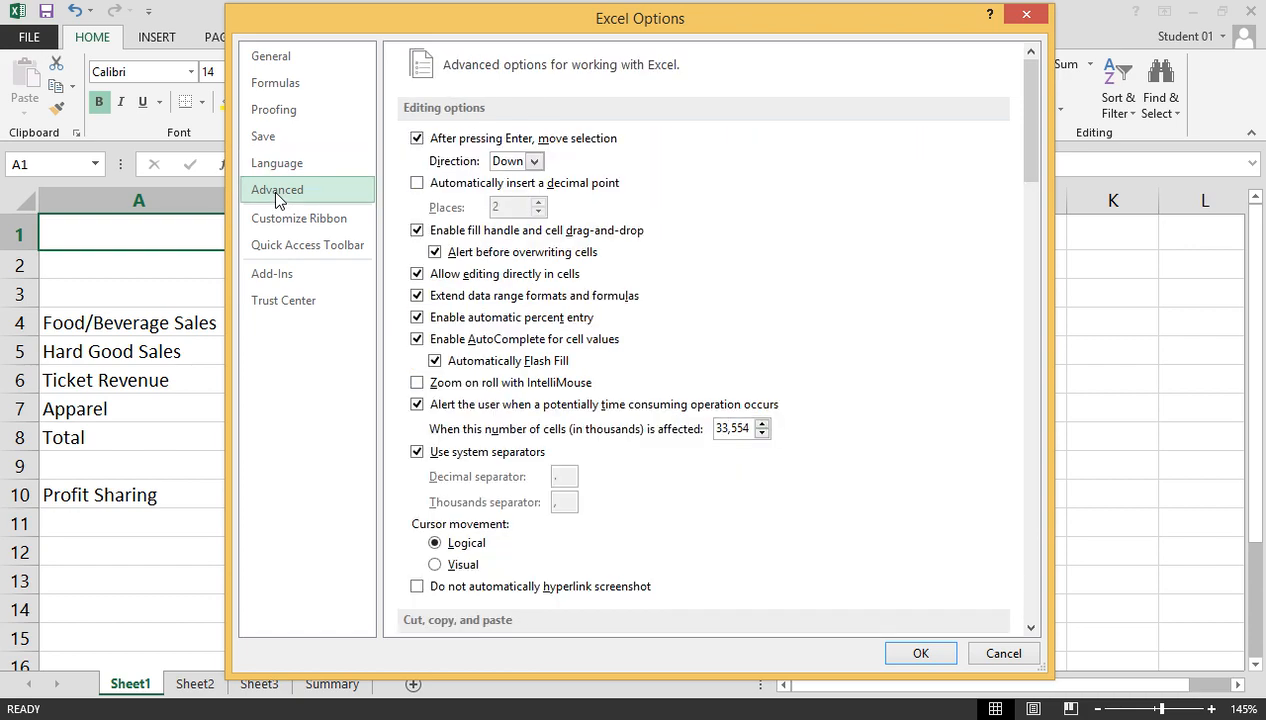
left_click(300, 218)
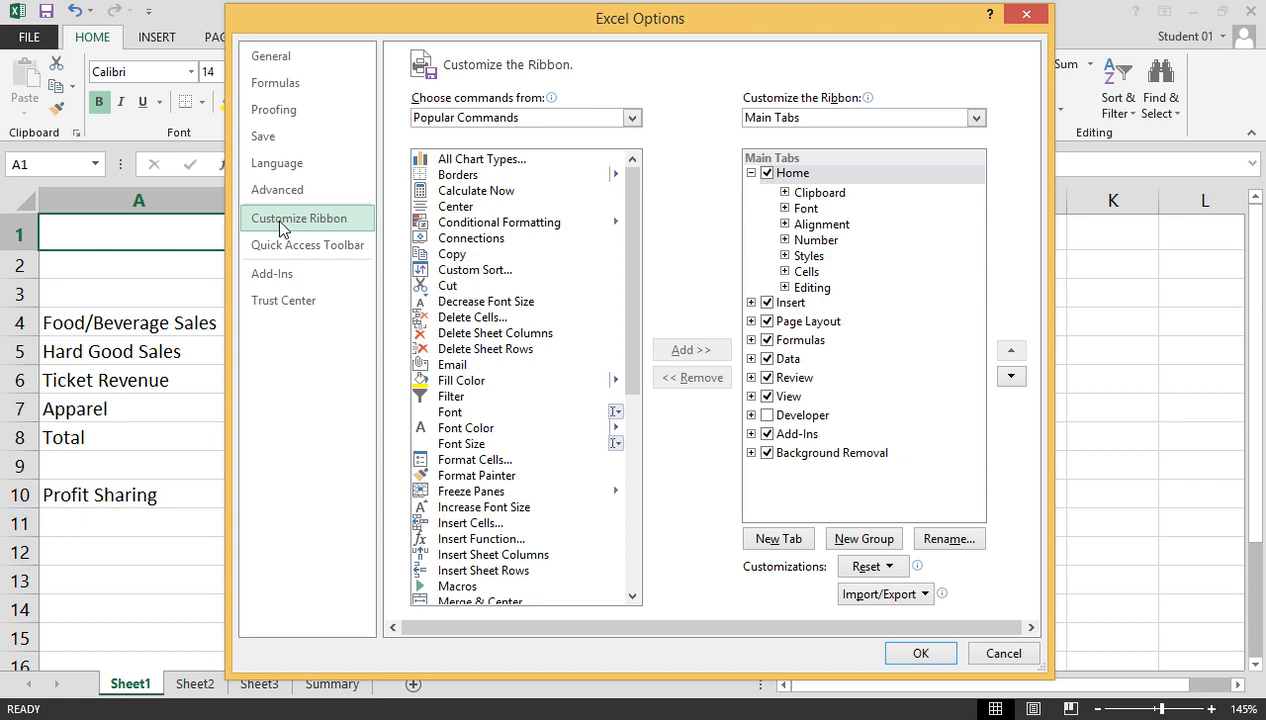
left_click(308, 244)
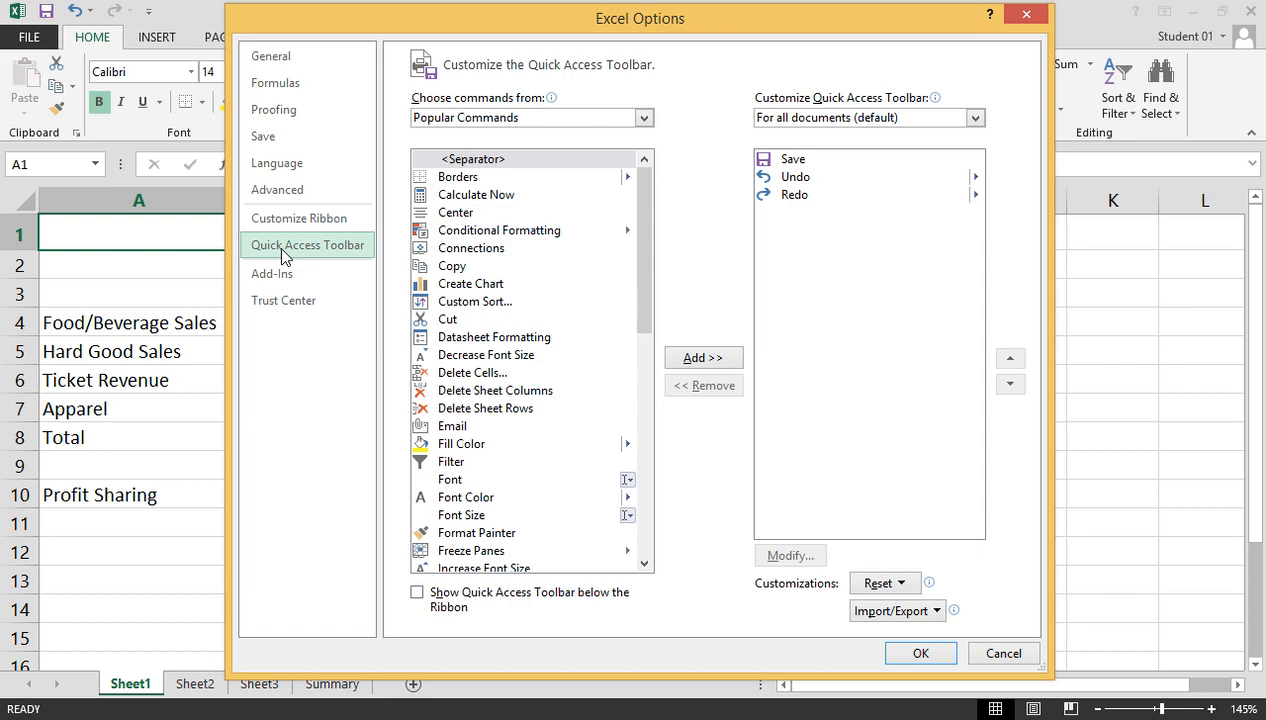
Step: Review the Add-Ins and Trust Center categories, then cancel back to the Espresso Profits worksheet unchanged
left_click(272, 272)
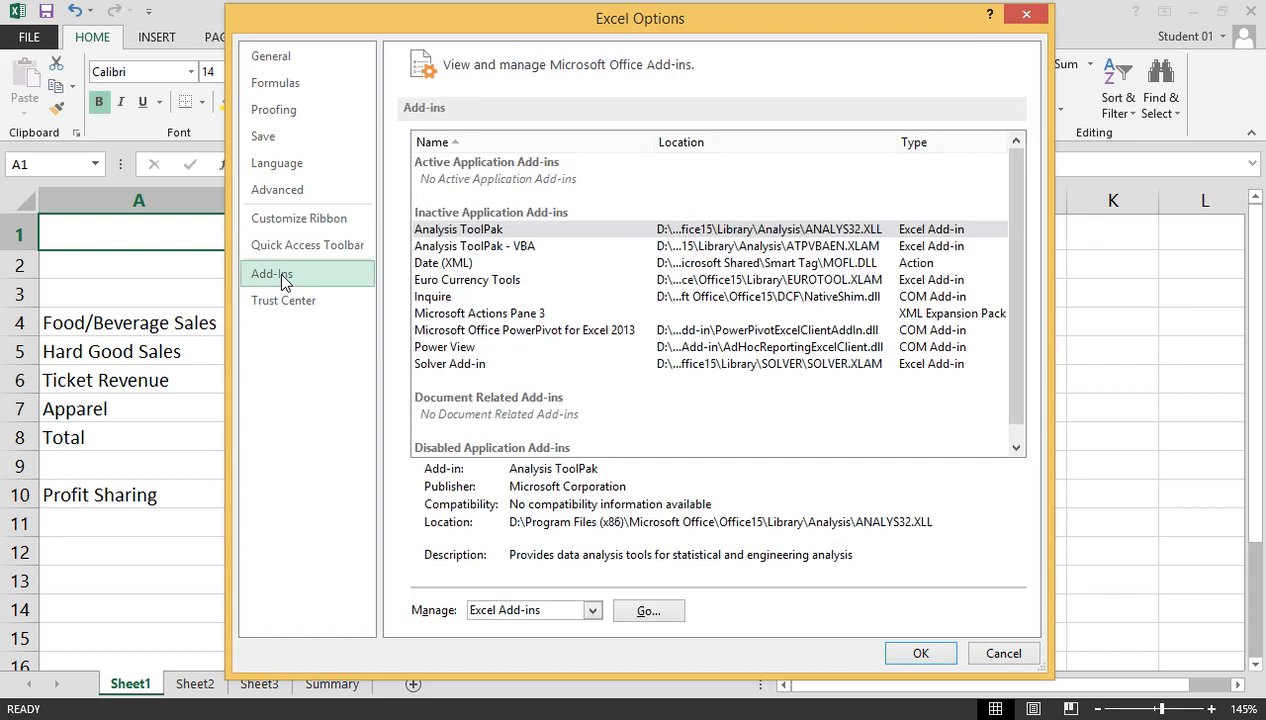
left_click(284, 300)
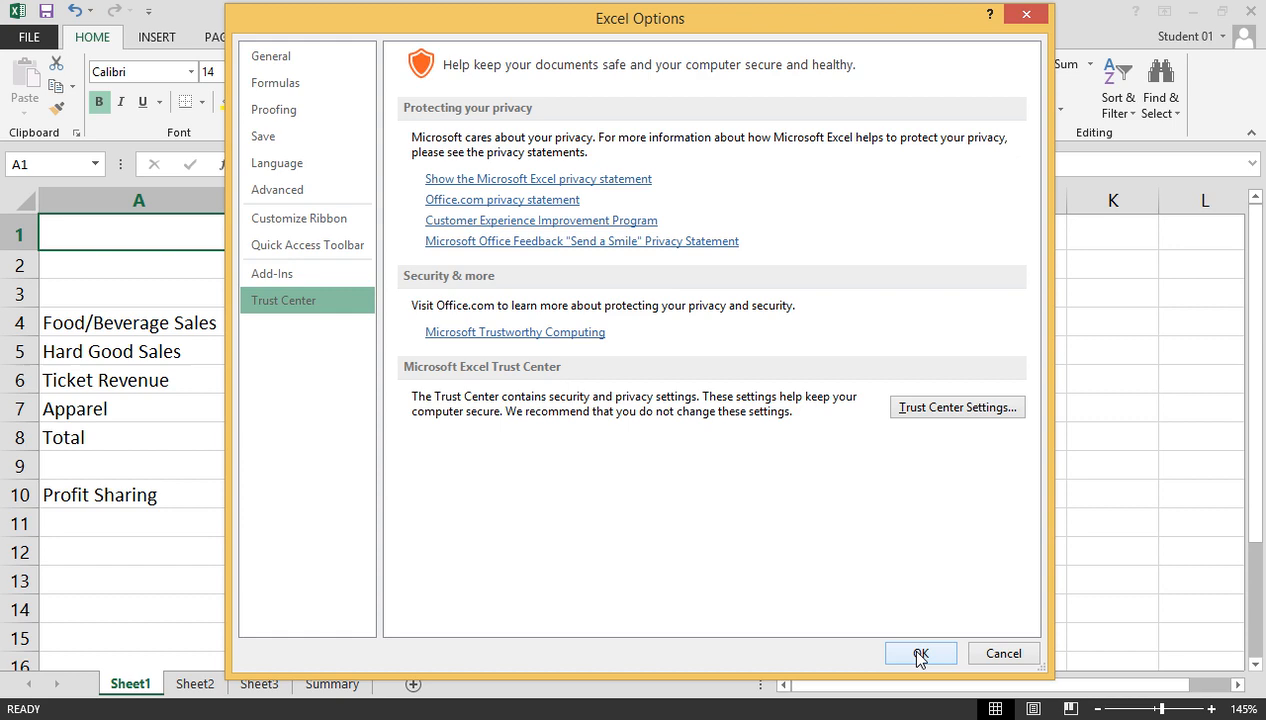
mouse_move(1004, 652)
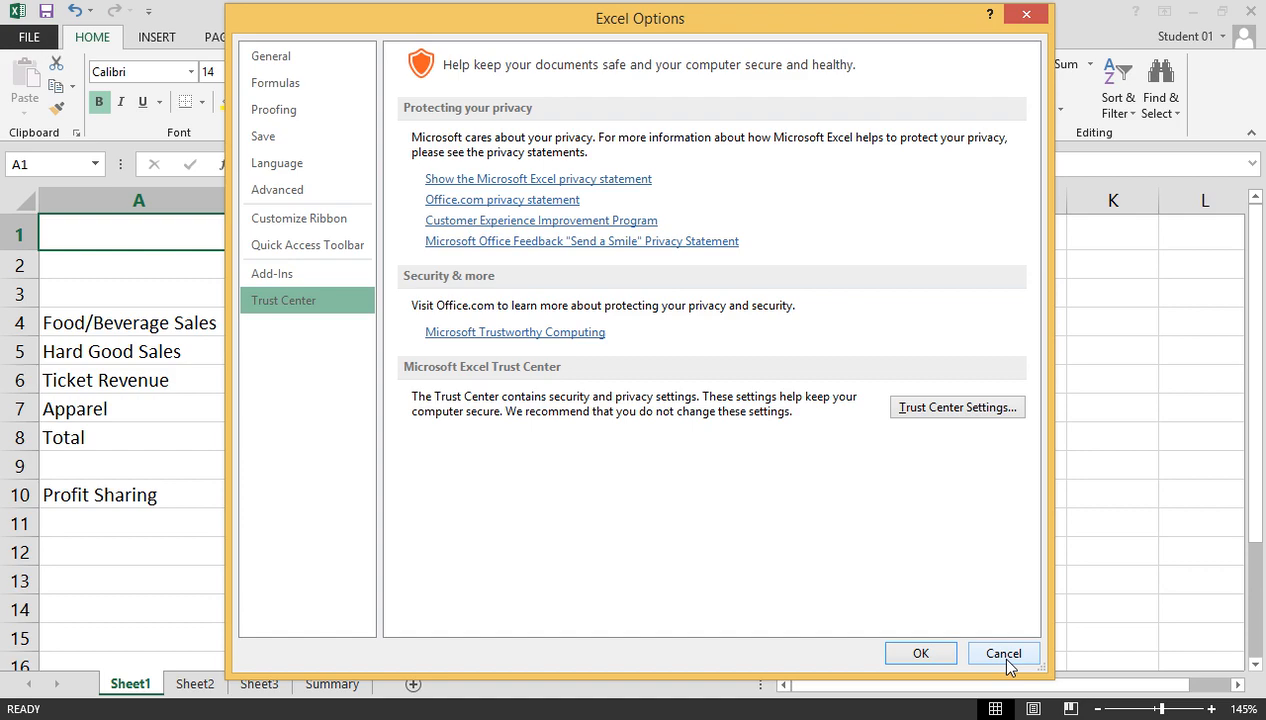
left_click(1004, 652)
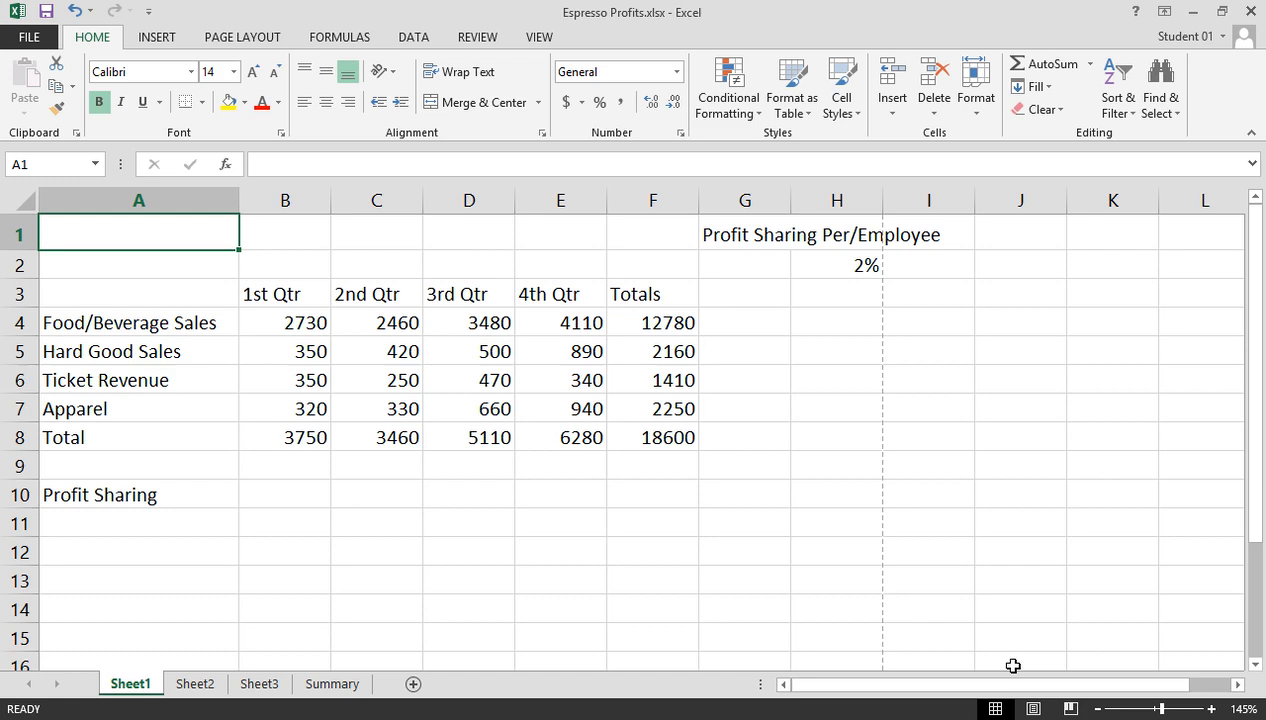